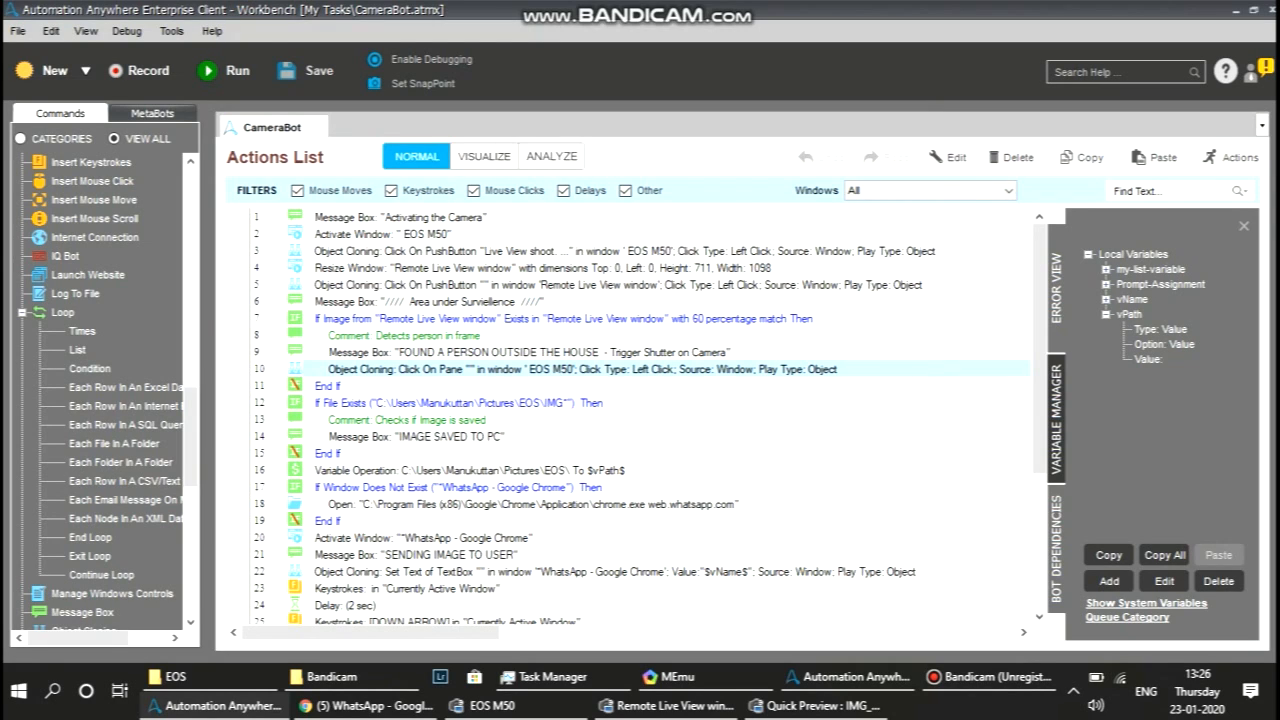
Run the CameraBot task from the Workbench toolbar.
{"action": "left_click", "coordinate": [237, 70]}
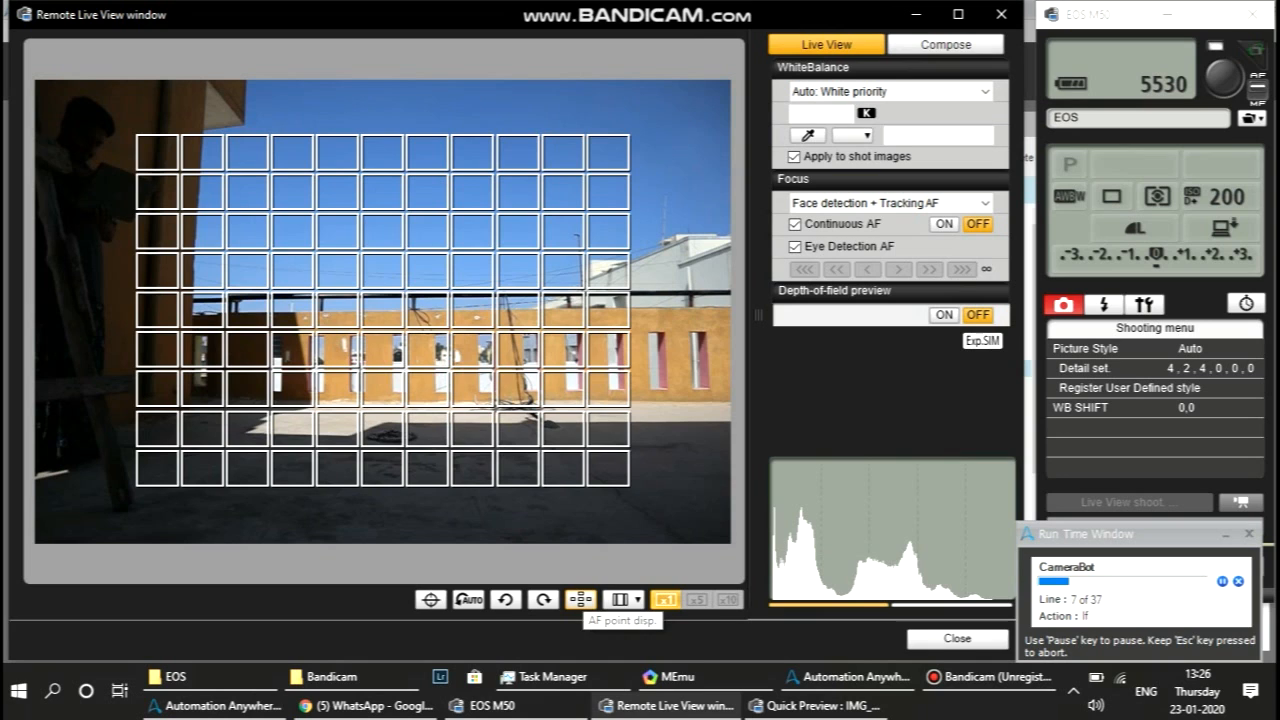
Capture a photo with Live View shoot when a person appears in the courtyard view.
{"action": "left_click", "coordinate": [581, 599]}
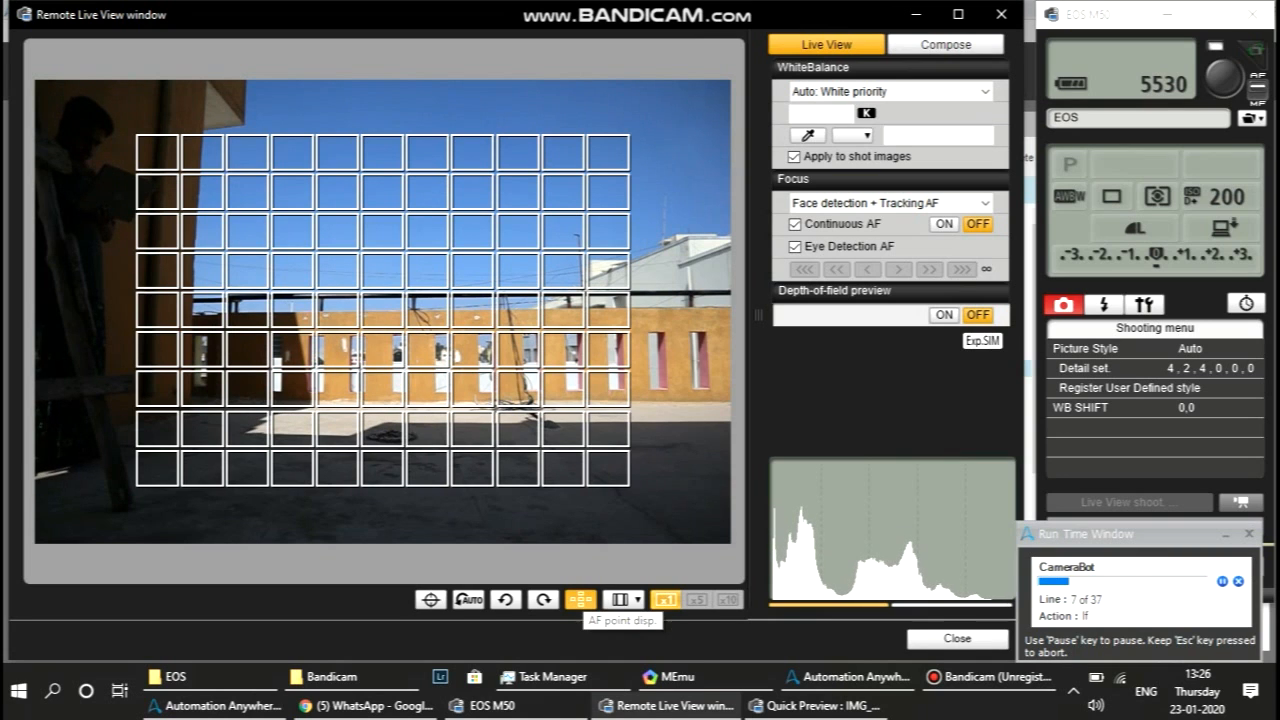
{"action": "left_click", "coordinate": [580, 598]}
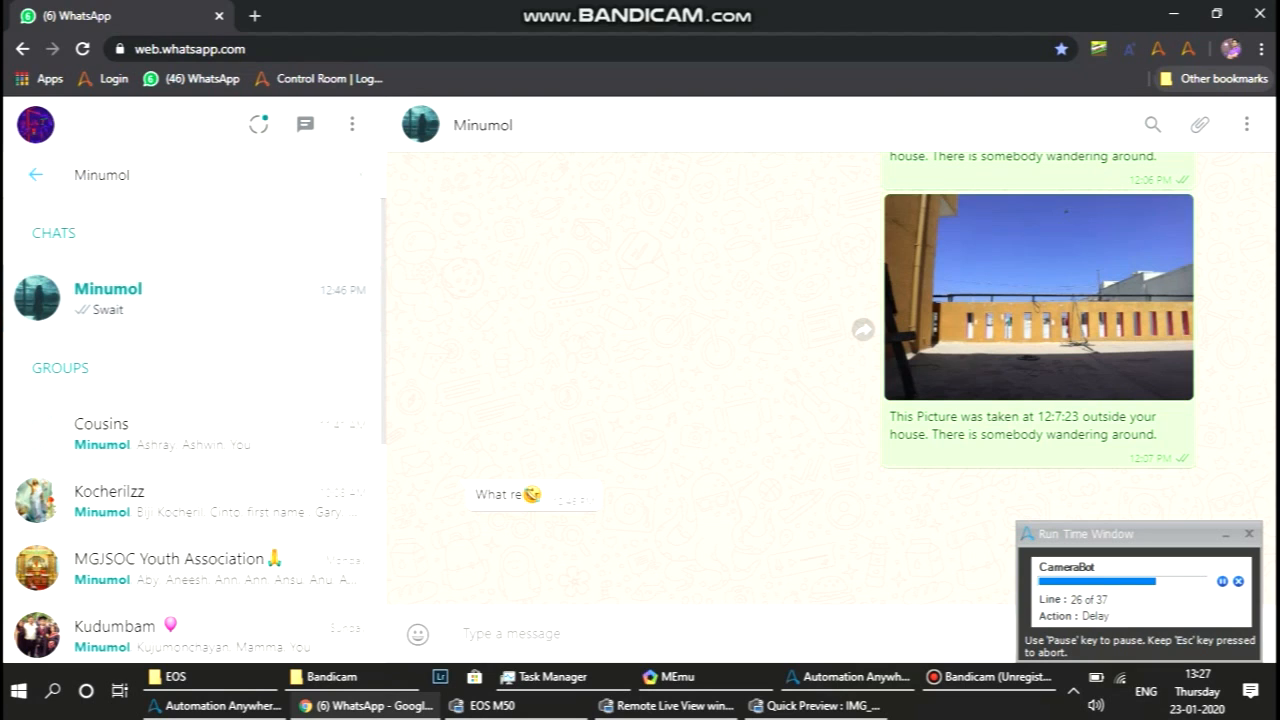
Attach IMG_0010.JPG from Pictures > EOS to the WhatsApp chat.
{"action": "left_click", "coordinate": [1199, 124]}
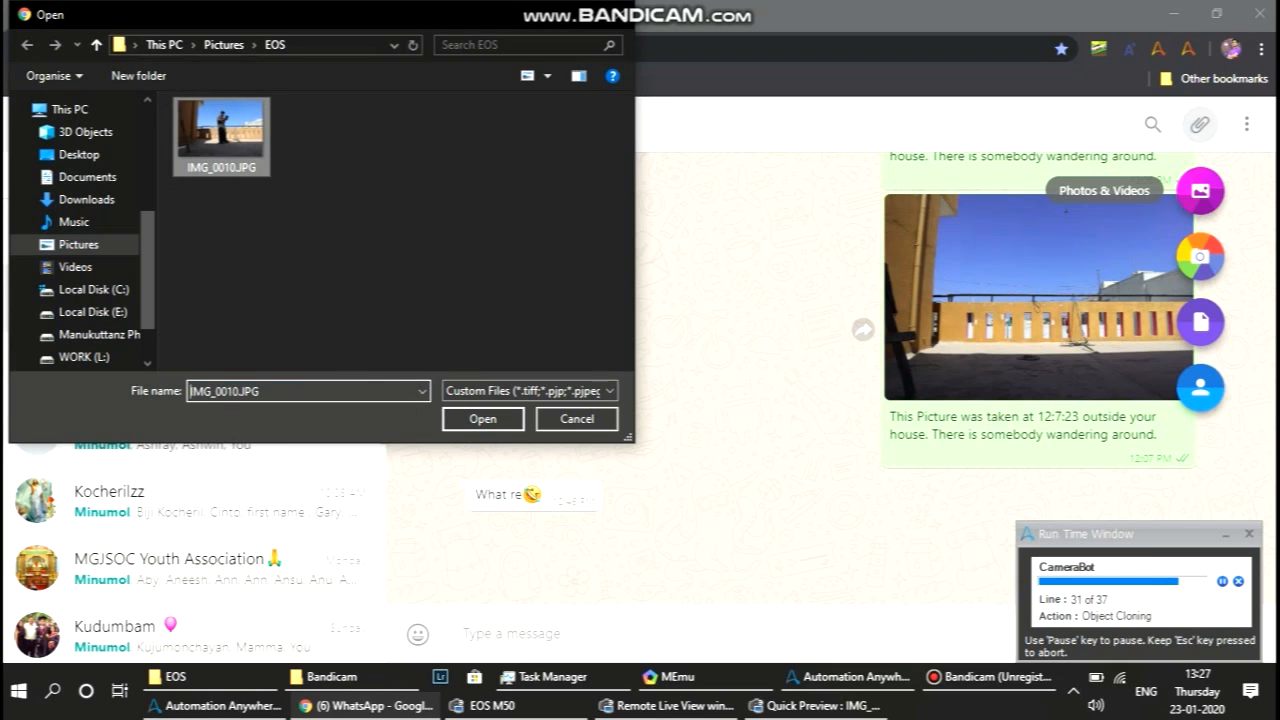
{"action": "left_click", "coordinate": [482, 419]}
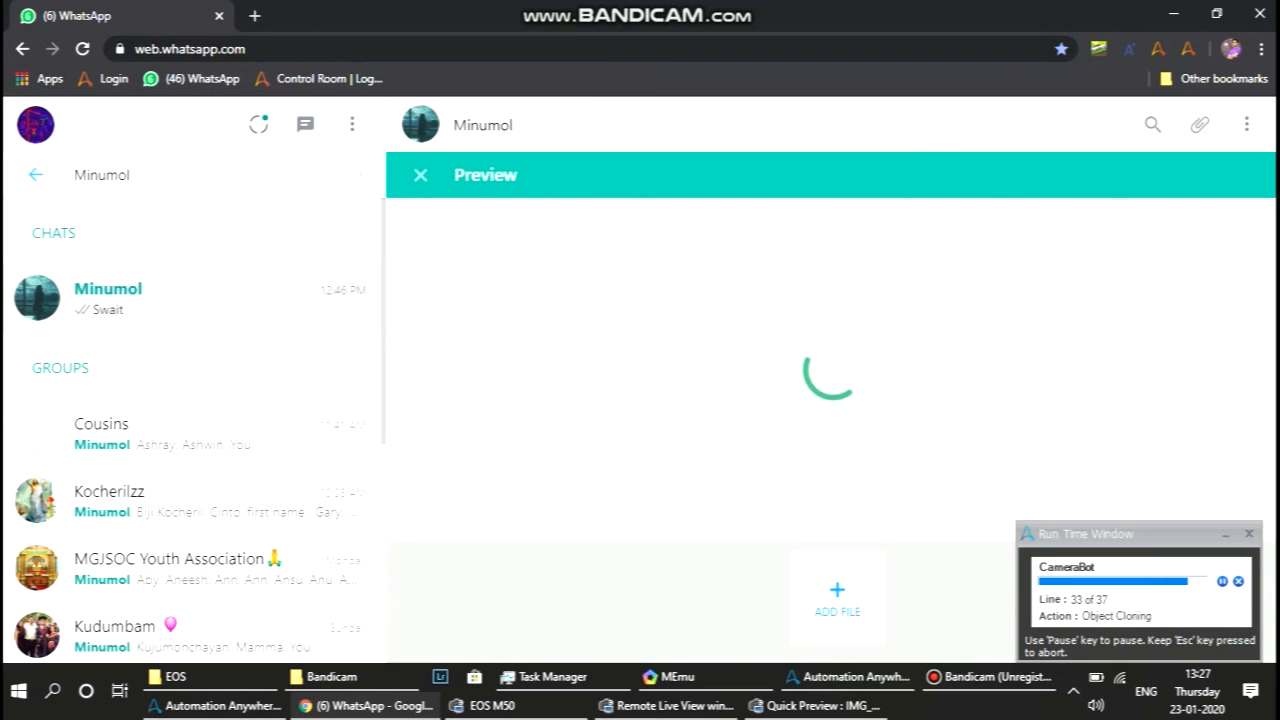